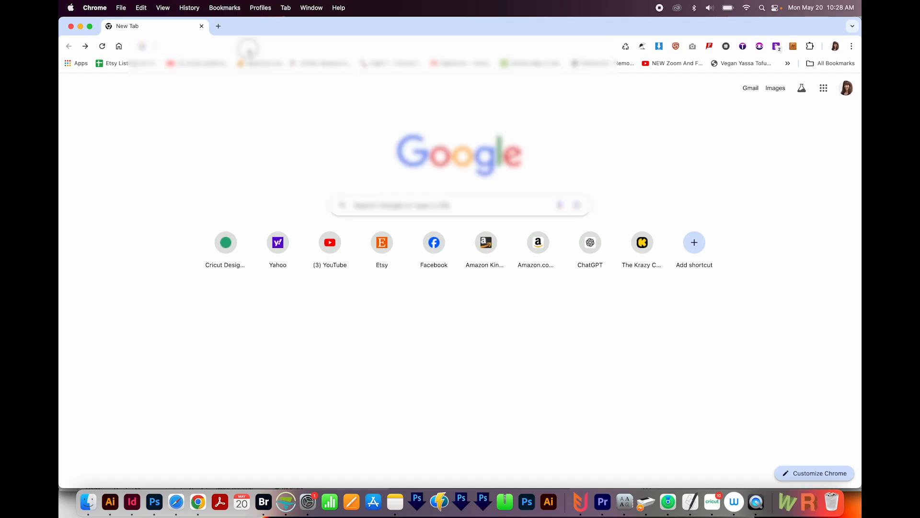
Go to sejda.com from the Chrome address bar
click(171, 46)
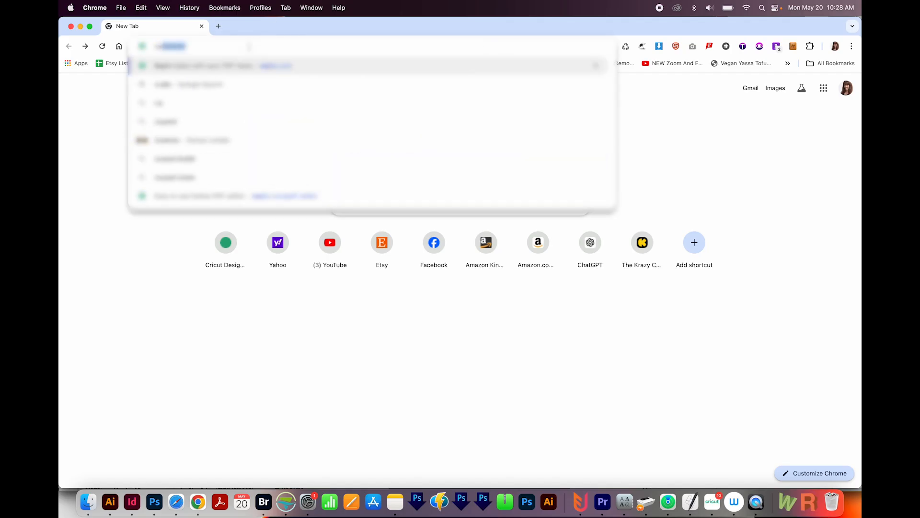
text(sejda.com)
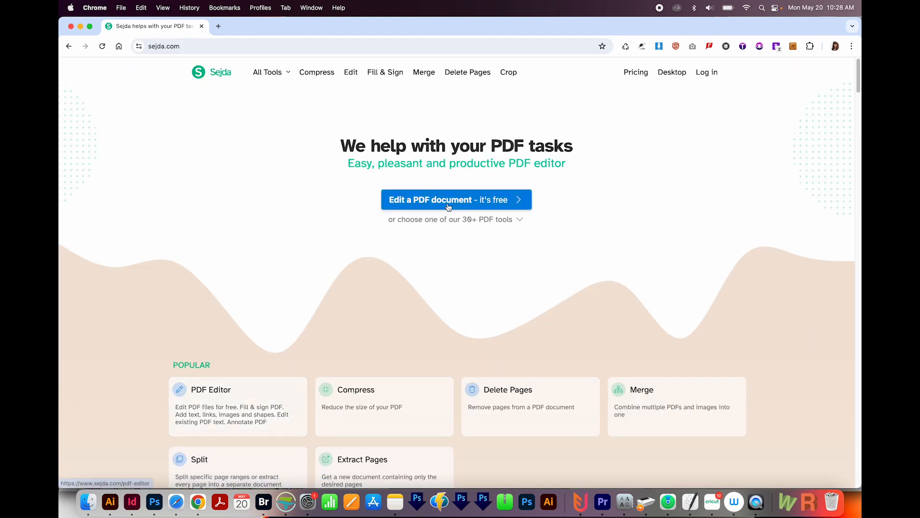
Open Sejda's PDF editor and upload License Information.pdf
click(456, 200)
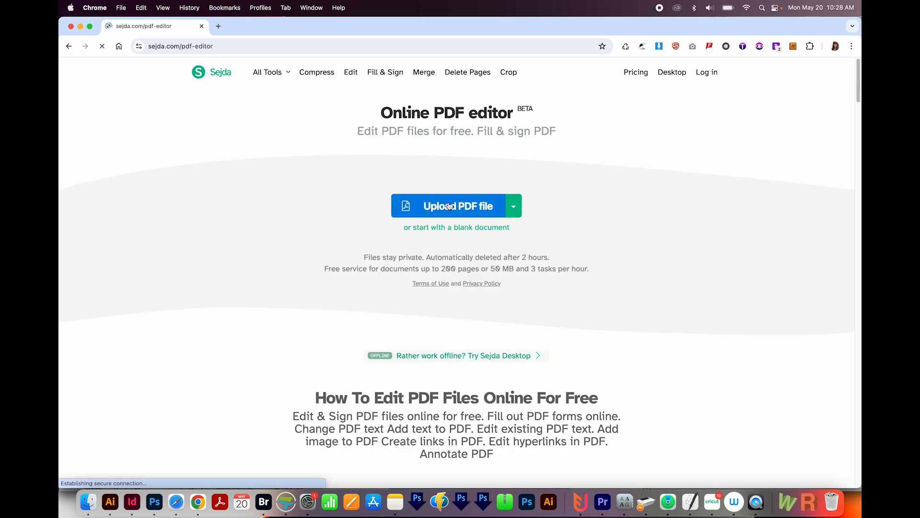
click(458, 206)
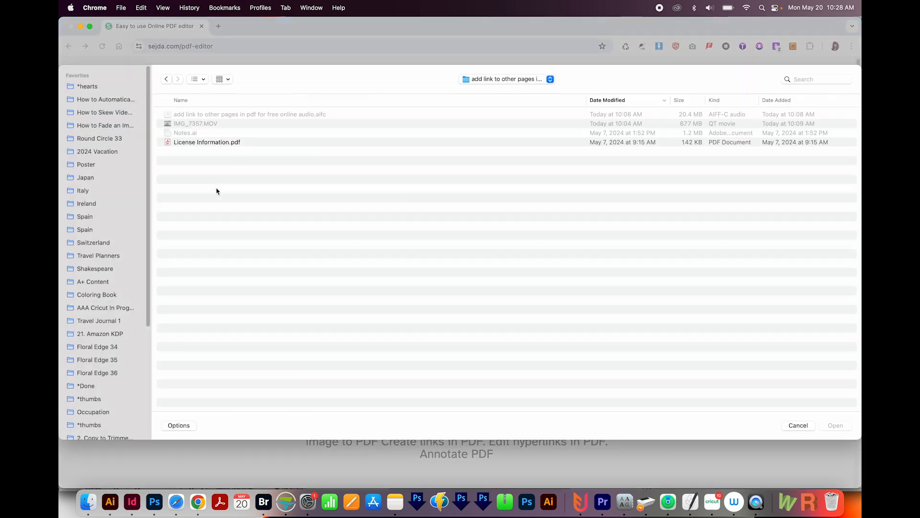
click(207, 141)
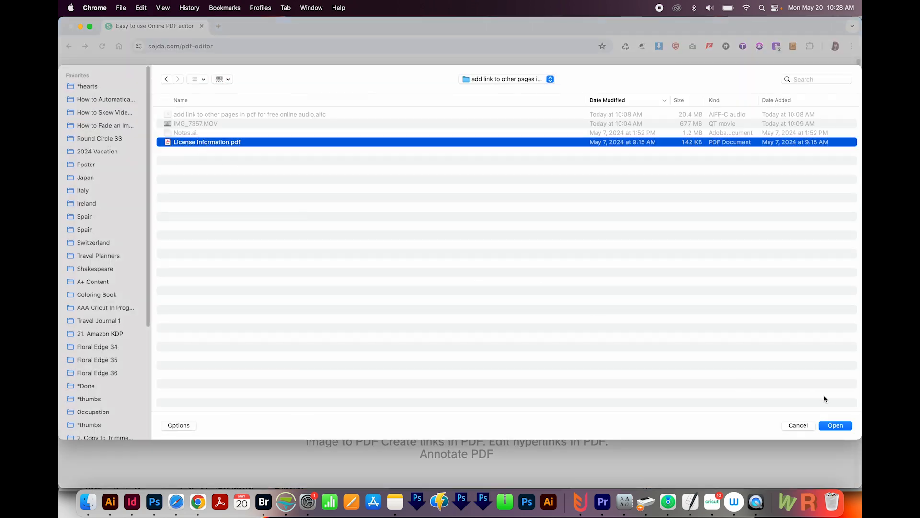
click(835, 425)
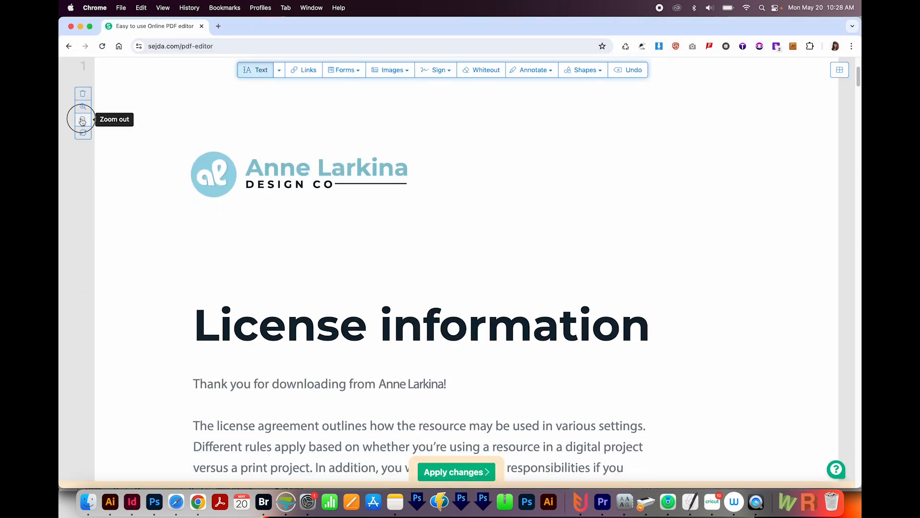
Draw a link over 'View this info in German' pointing to internal page 2
click(83, 119)
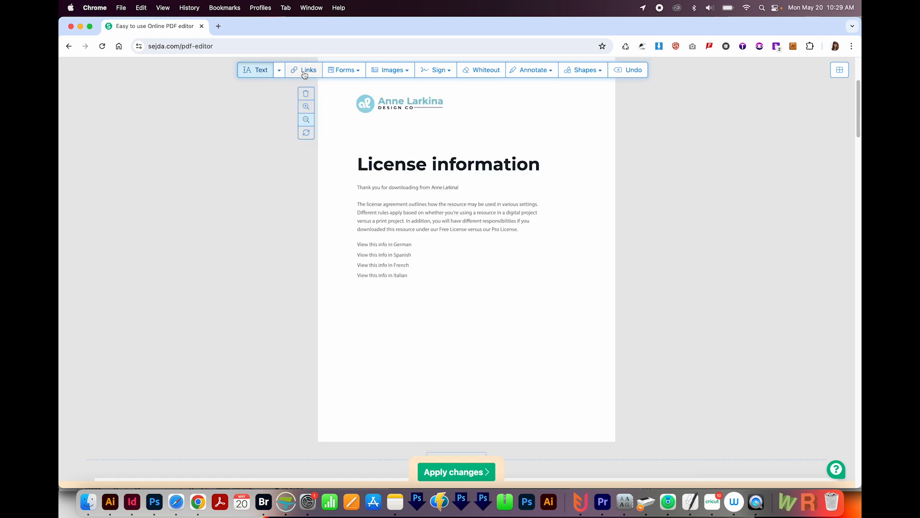
click(304, 70)
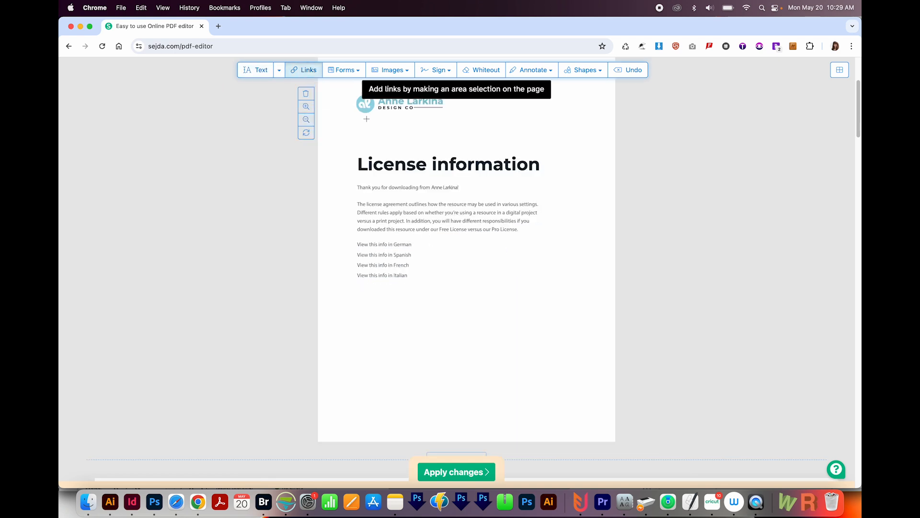
scroll(down, 3)
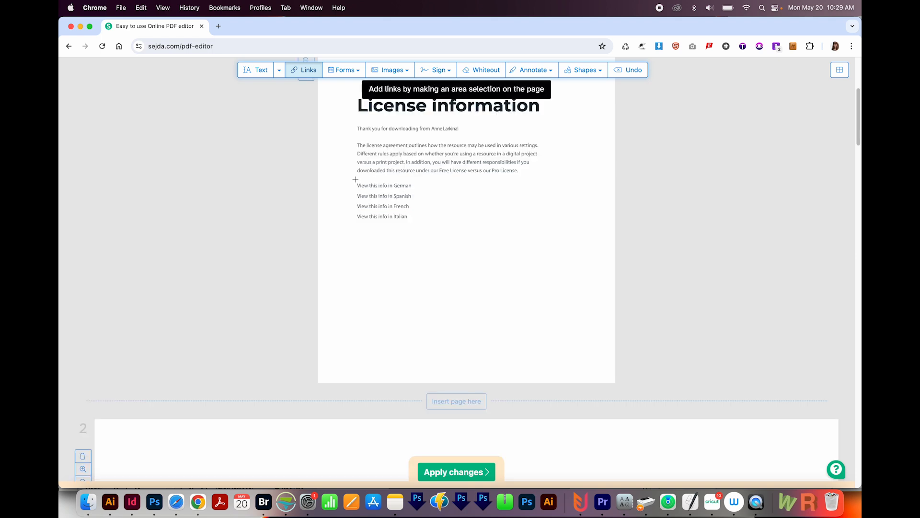
drag(356, 187, 417, 192)
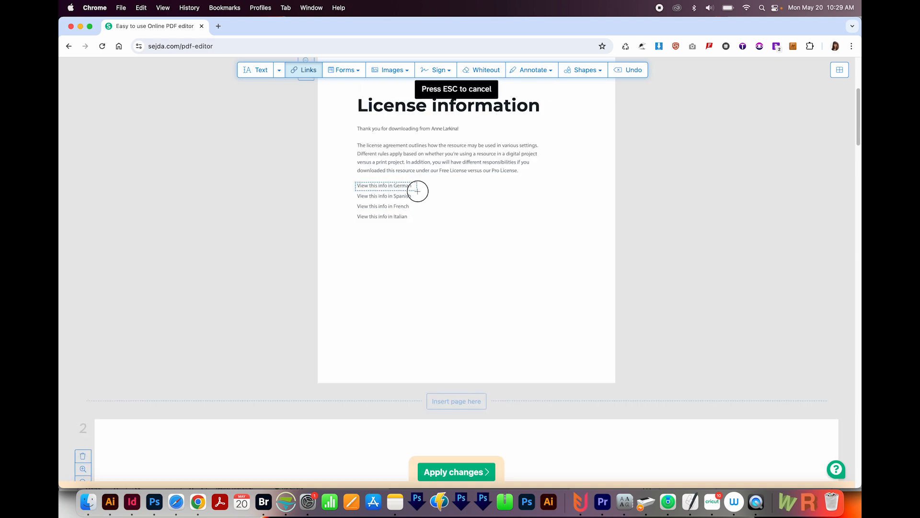
click(384, 185)
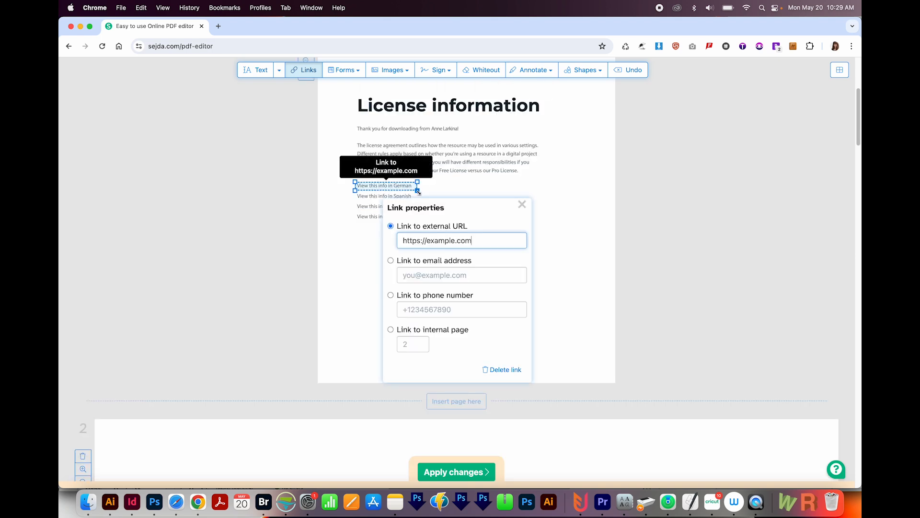
mouse_move(391, 329)
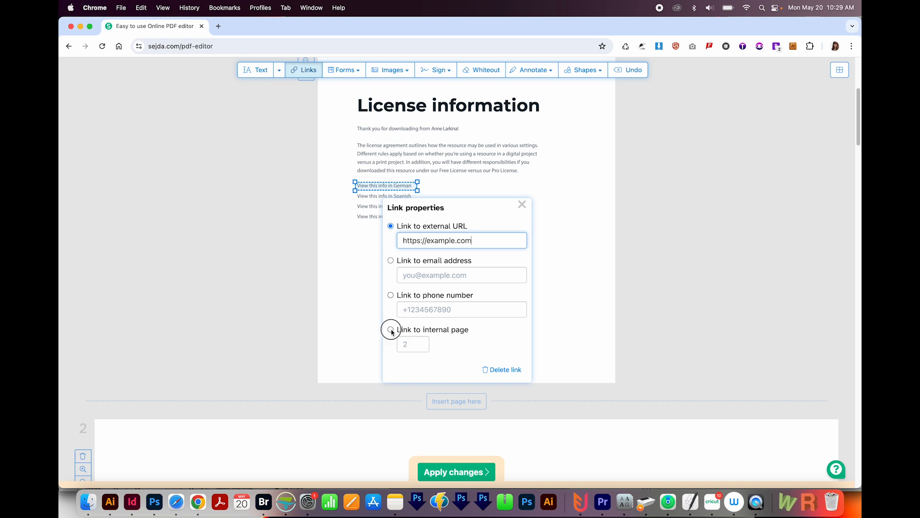
click(391, 330)
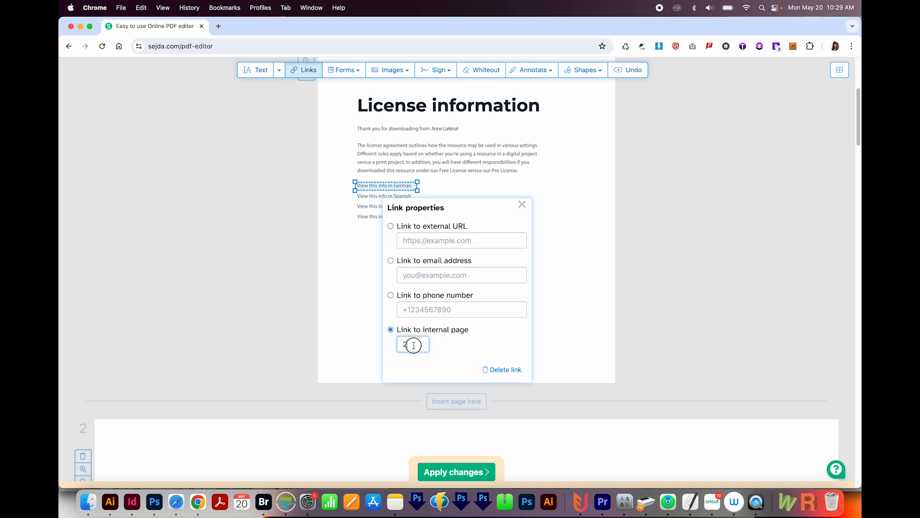
text(2)
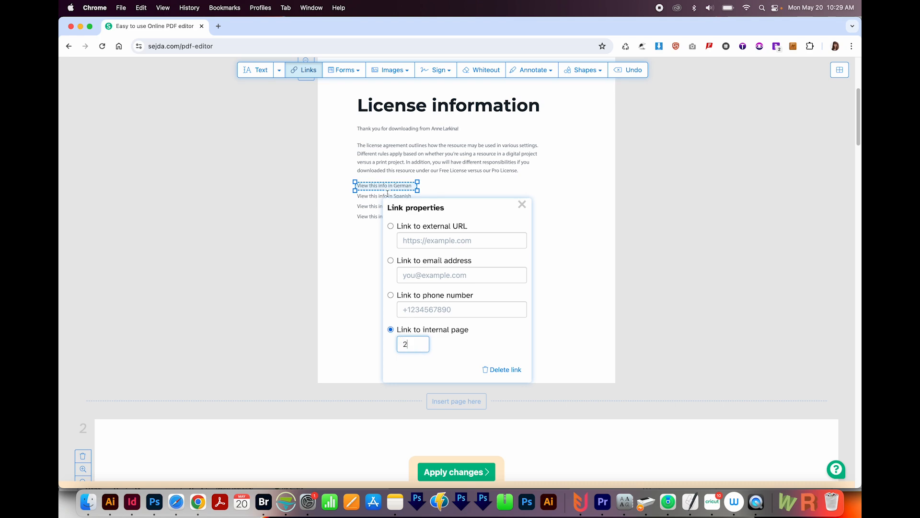
scroll(down, 3)
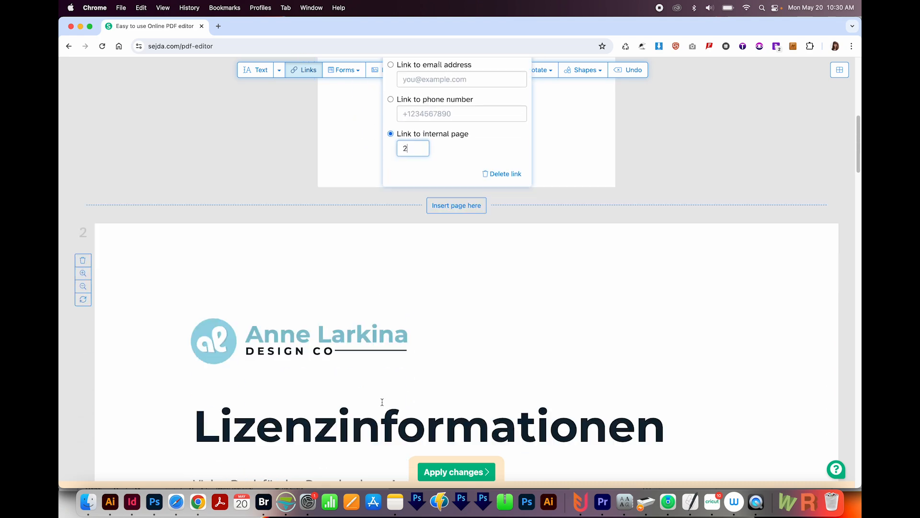
scroll(down, 3)
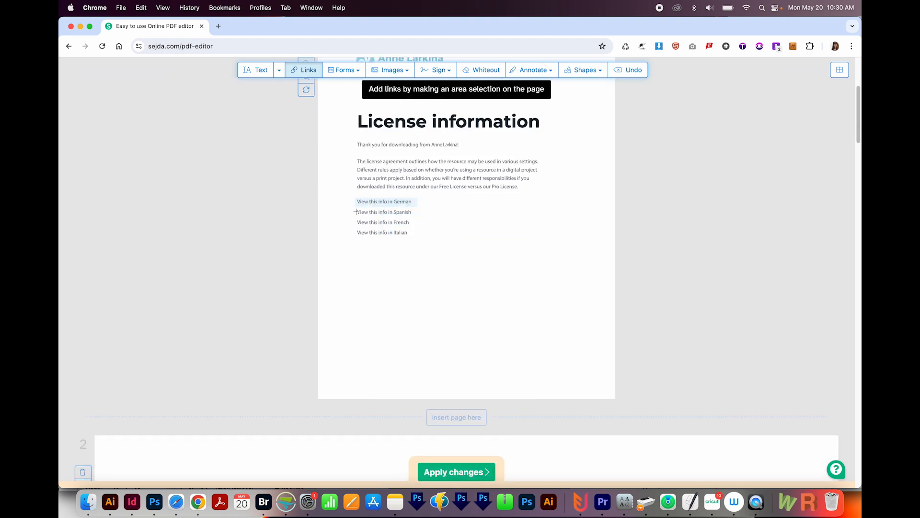
Link the Spanish line to internal page 3 and draw an internal-page link on the French line
drag(355, 208, 387, 213)
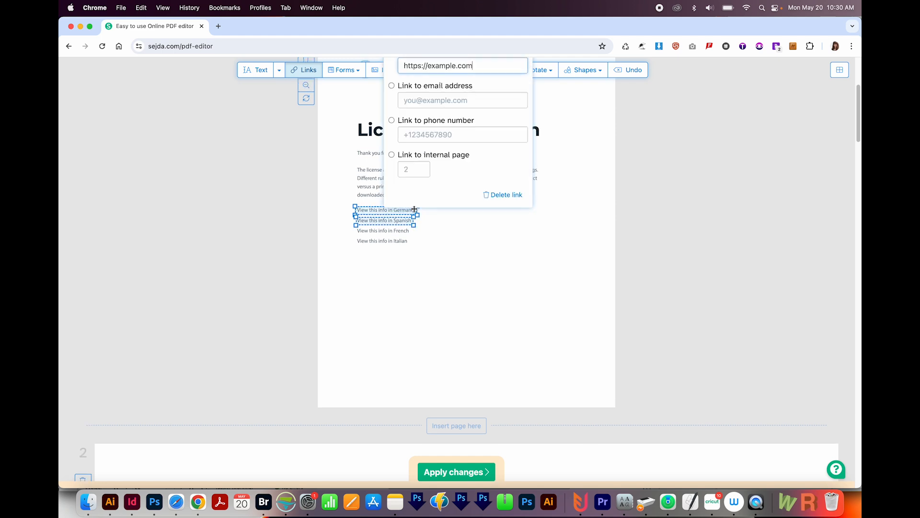
click(392, 155)
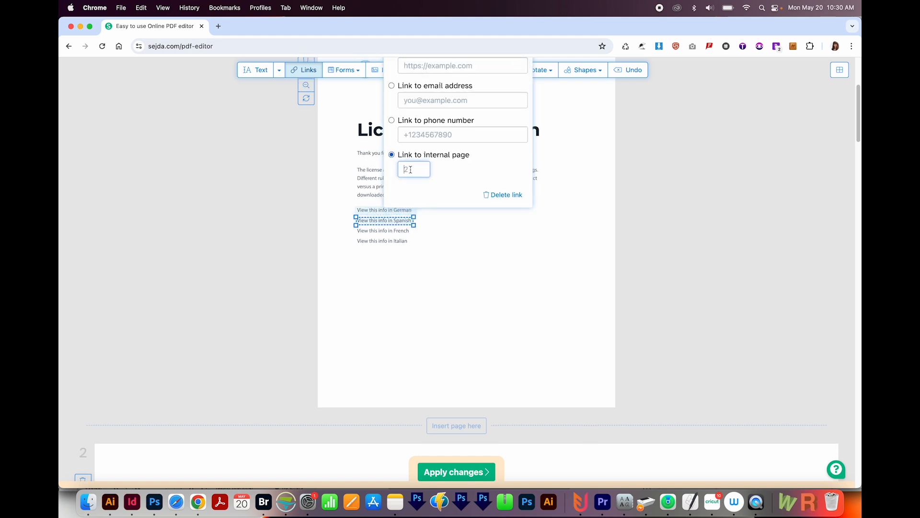
text(3)
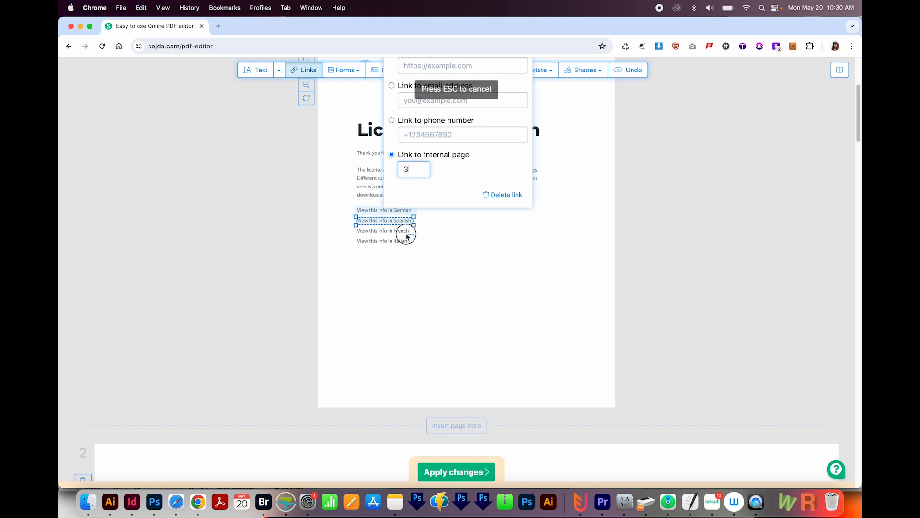
mouse_move(354, 226)
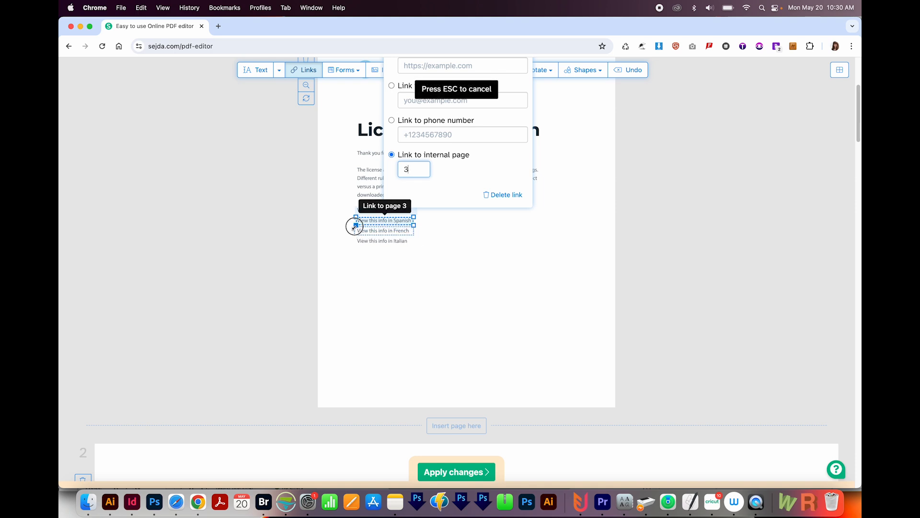
click(382, 230)
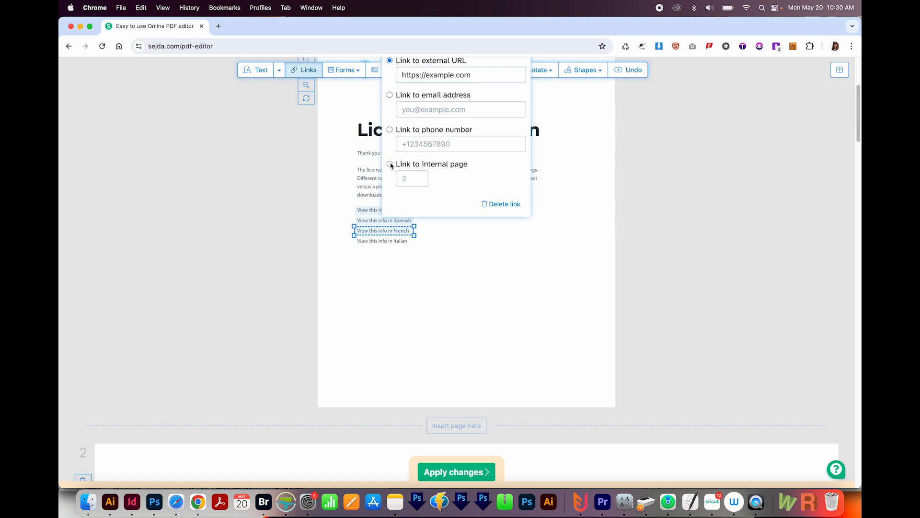
click(390, 164)
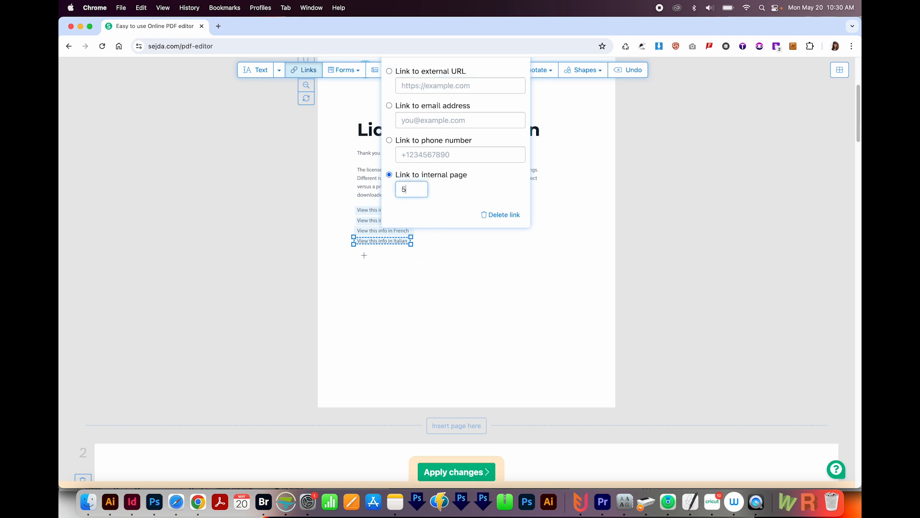
mouse_move(443, 86)
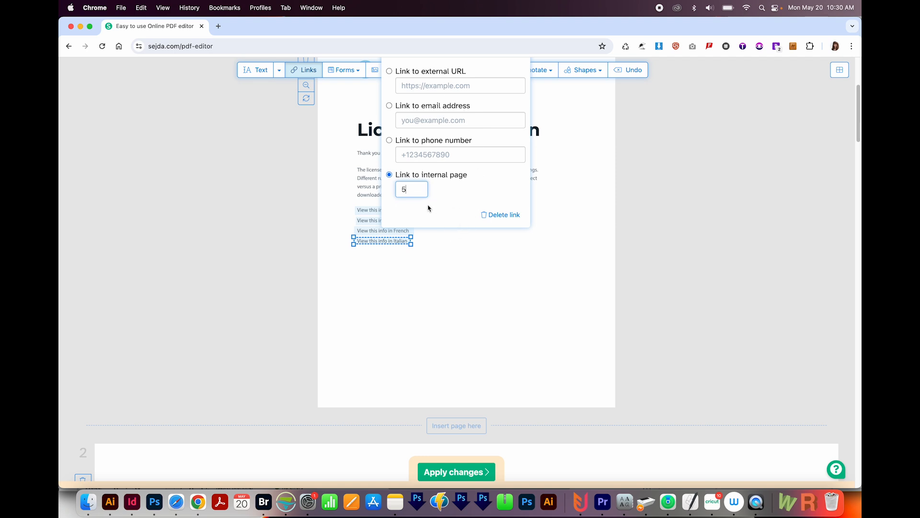
mouse_move(462, 218)
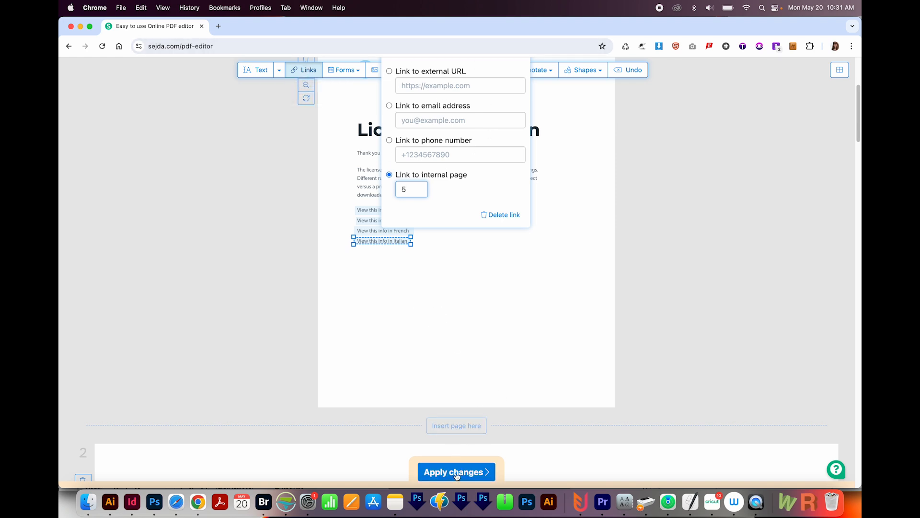
Apply the link edits, download the PDF, and open it from Downloads
click(455, 471)
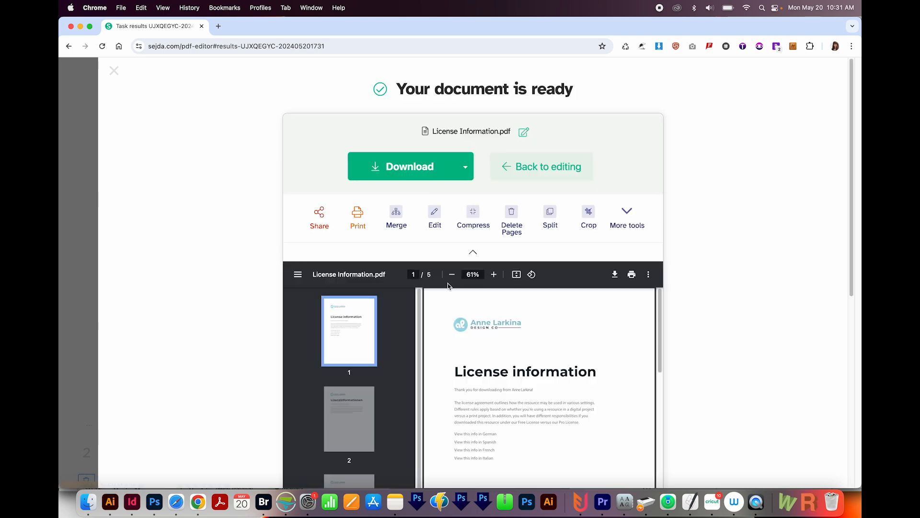
click(410, 166)
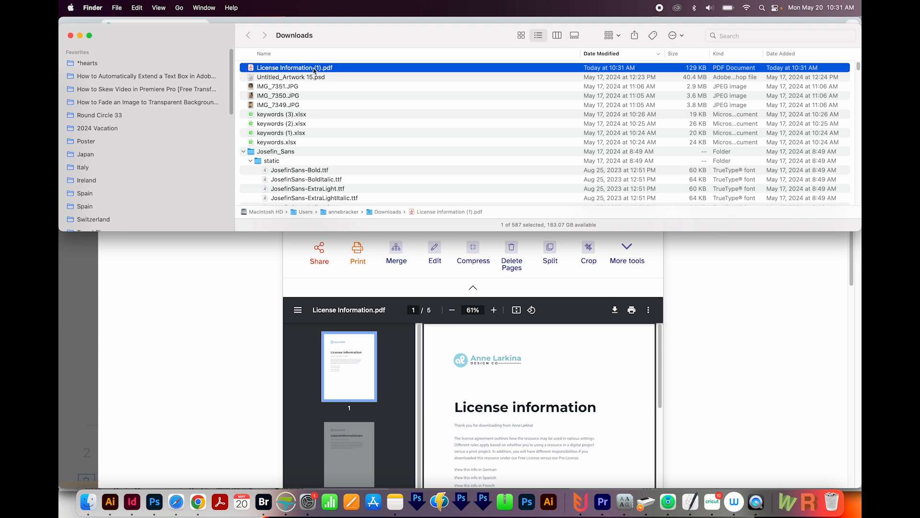
double_click(295, 67)
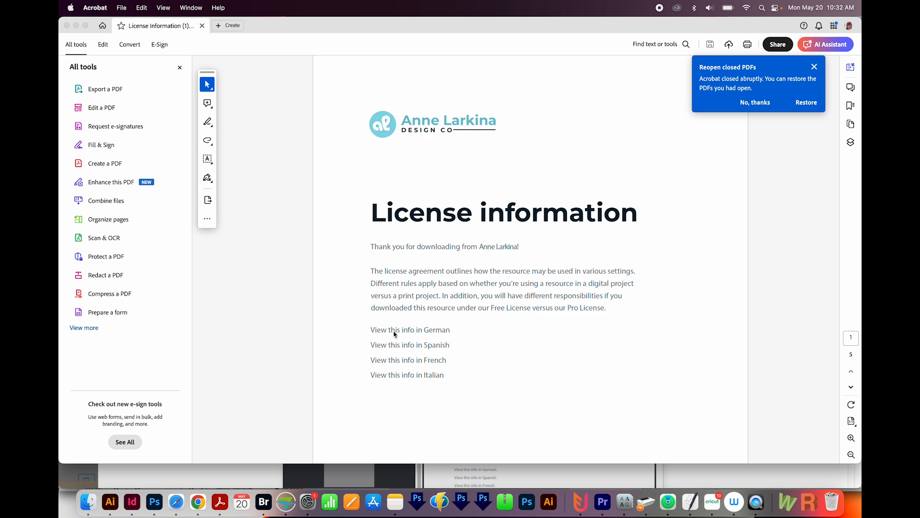
Click the German and French links in Acrobat to test their page jumps
click(410, 330)
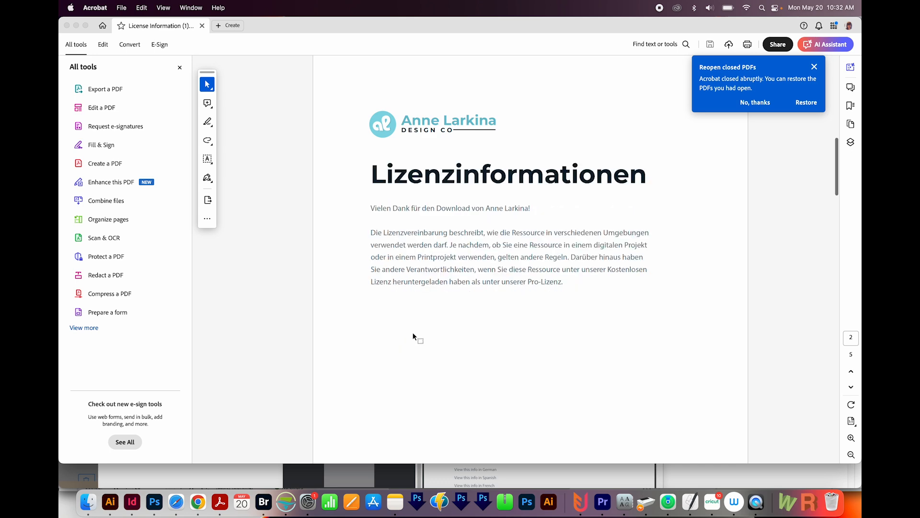
scroll(up, 3)
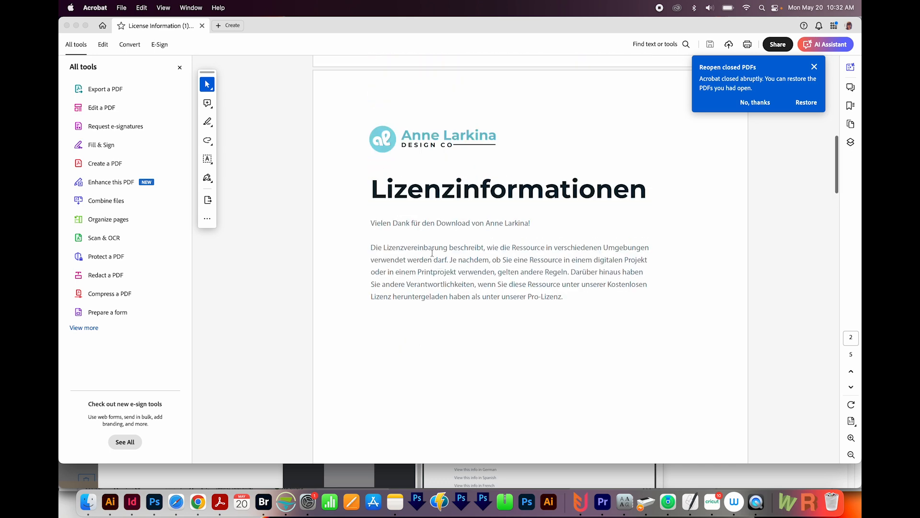
mouse_move(382, 325)
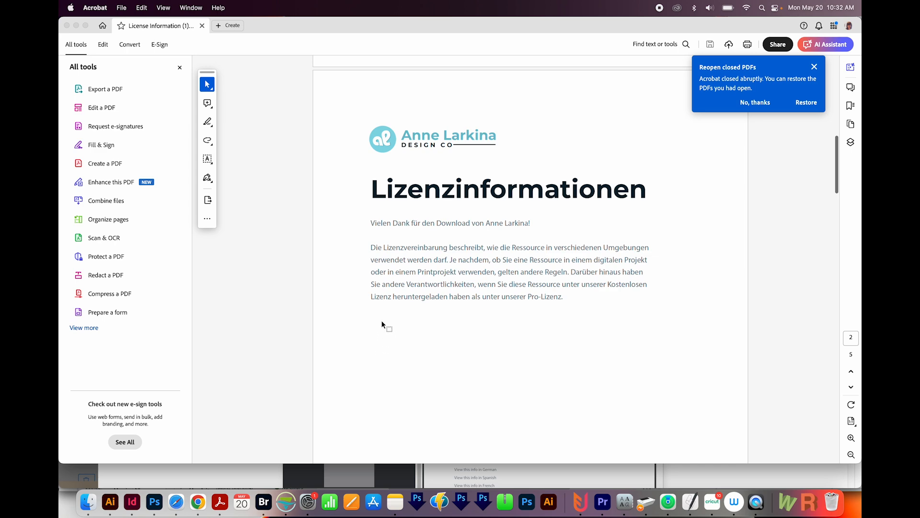
mouse_move(385, 329)
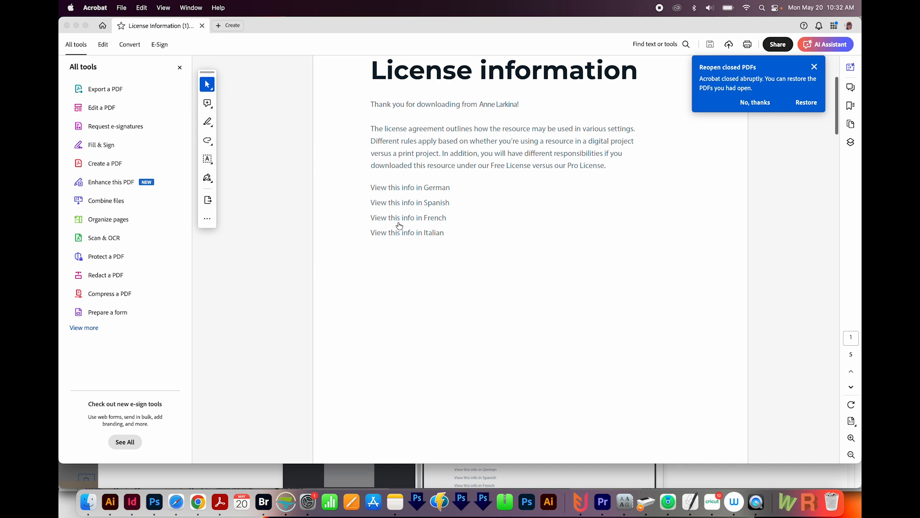
click(410, 201)
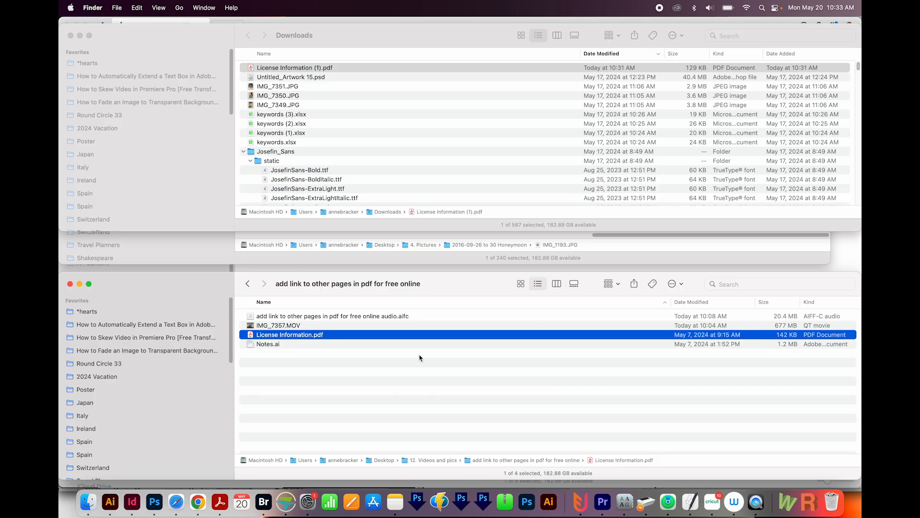
mouse_move(780, 342)
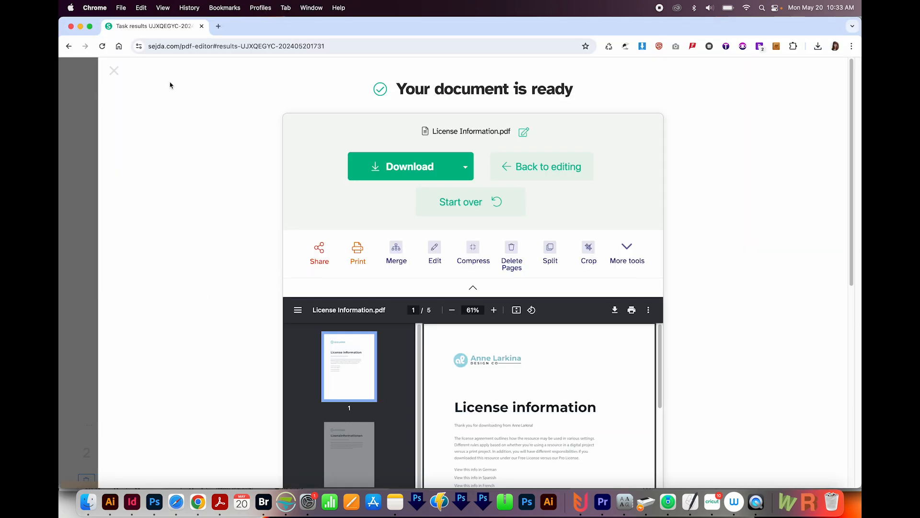
Go to Canva, start a new design and choose Import file
click(235, 46)
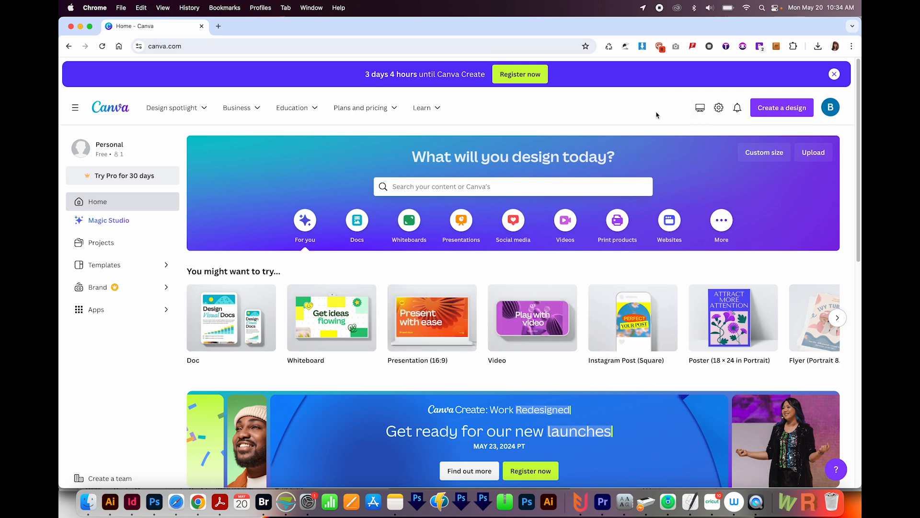
mouse_move(737, 107)
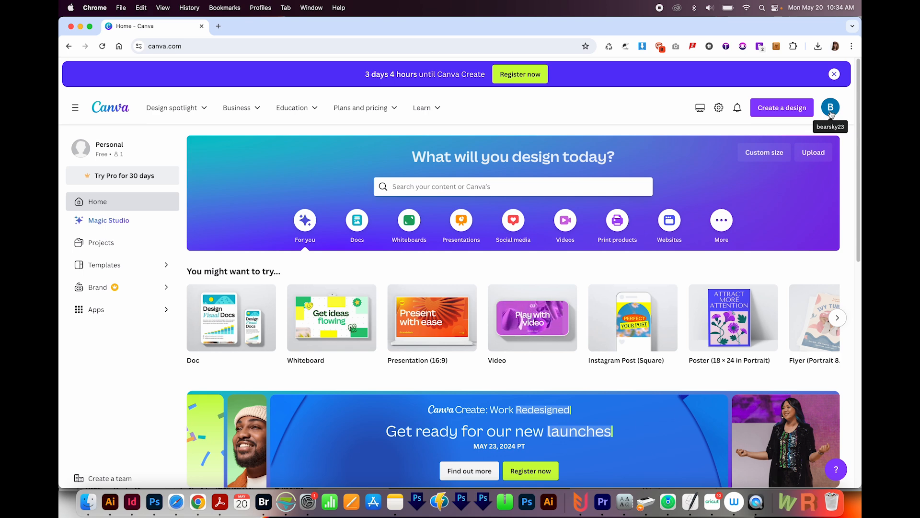
mouse_move(798, 125)
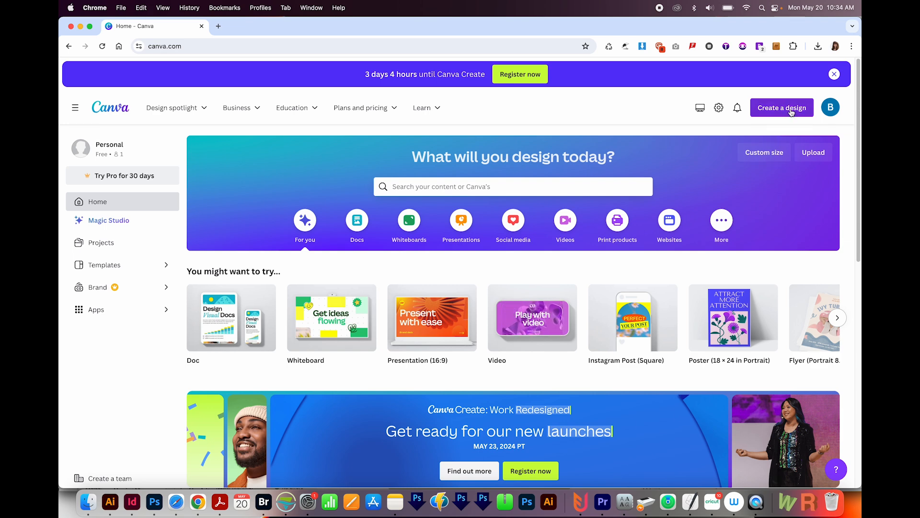
click(782, 108)
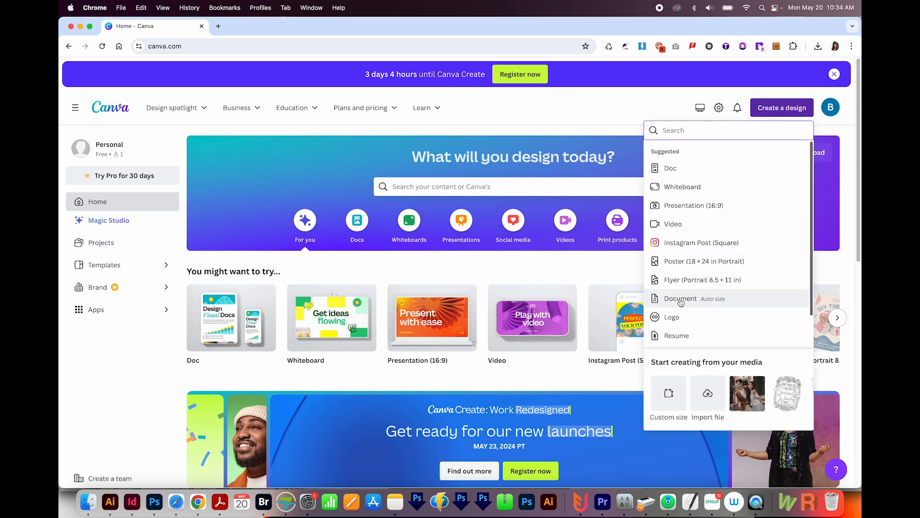
mouse_move(708, 404)
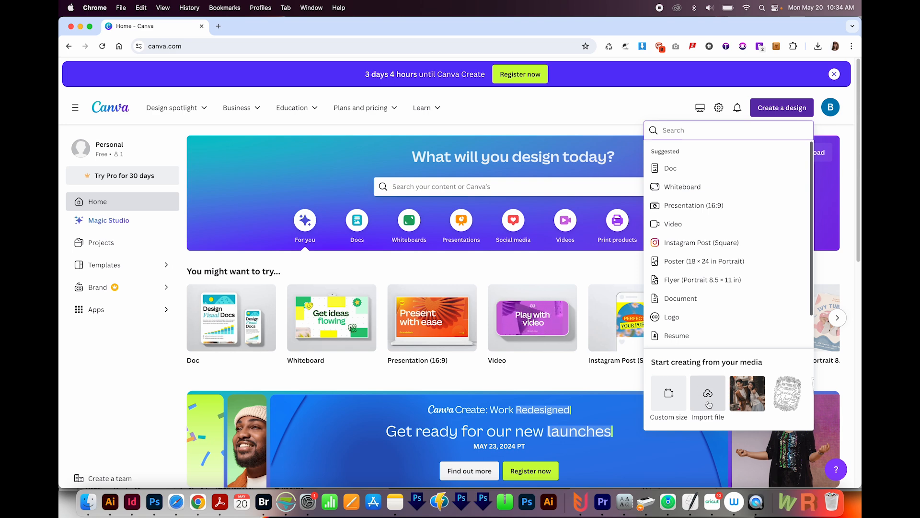
click(707, 393)
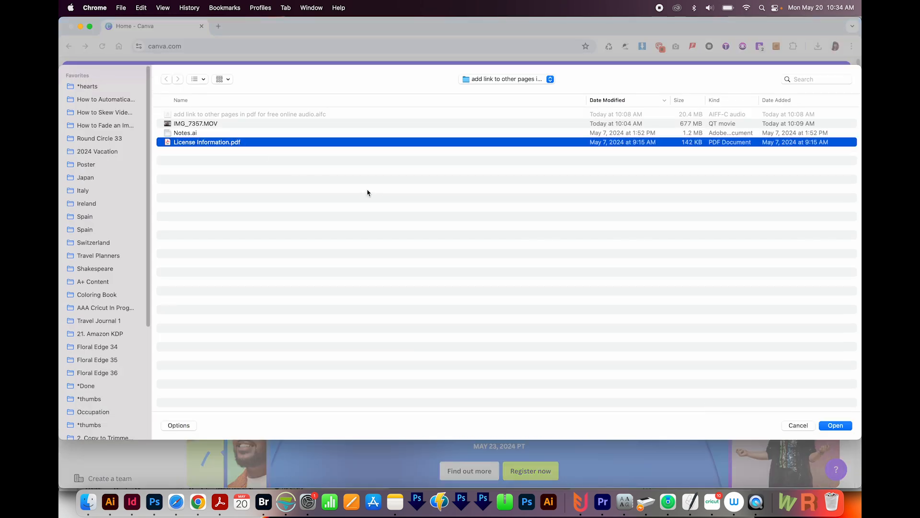
Open License Information.pdf from the file picker to import it
click(835, 425)
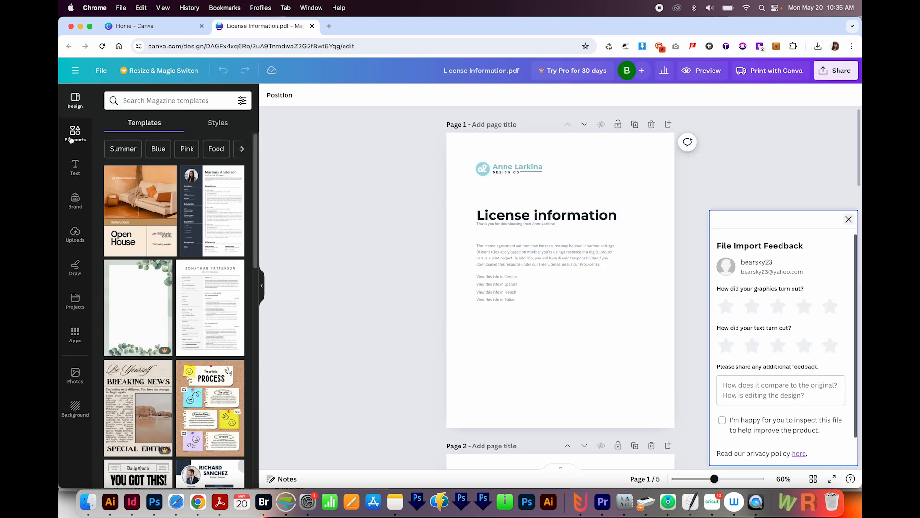
Place a square shape over the German line with no fill, and adjust its border
click(74, 134)
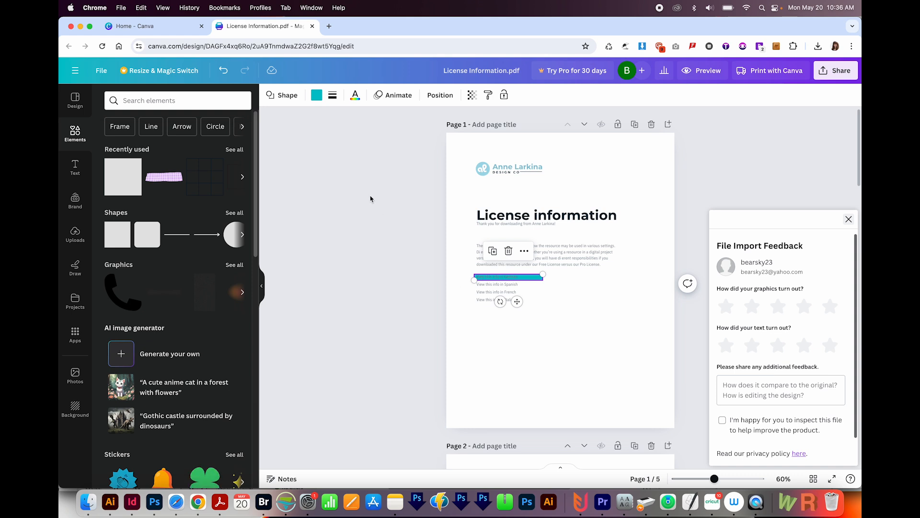
click(317, 94)
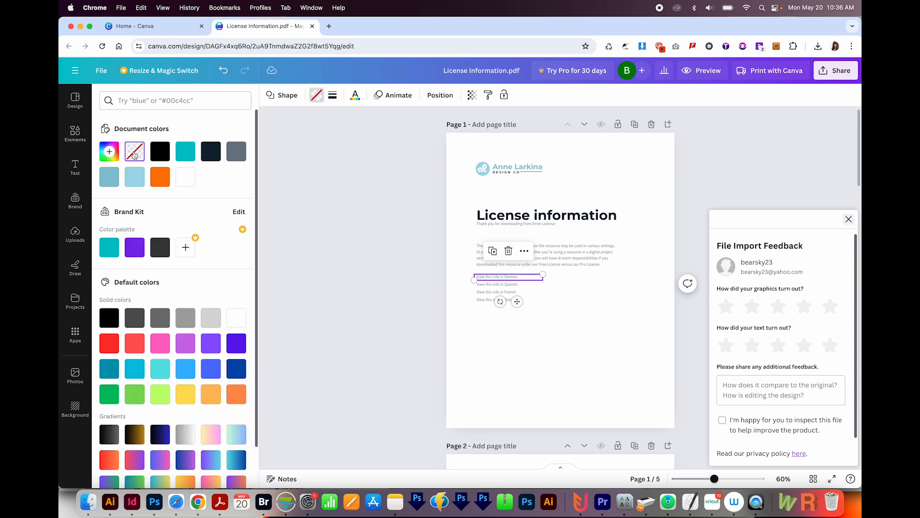
mouse_move(332, 95)
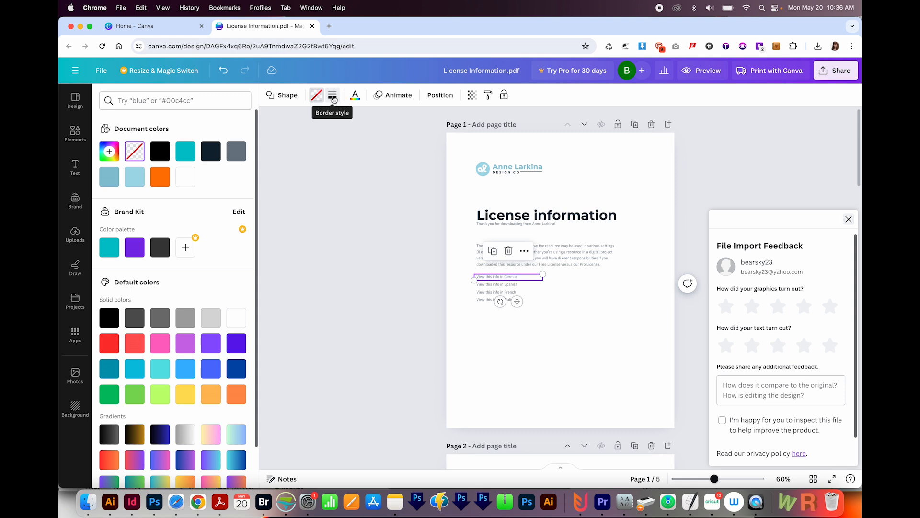
click(332, 94)
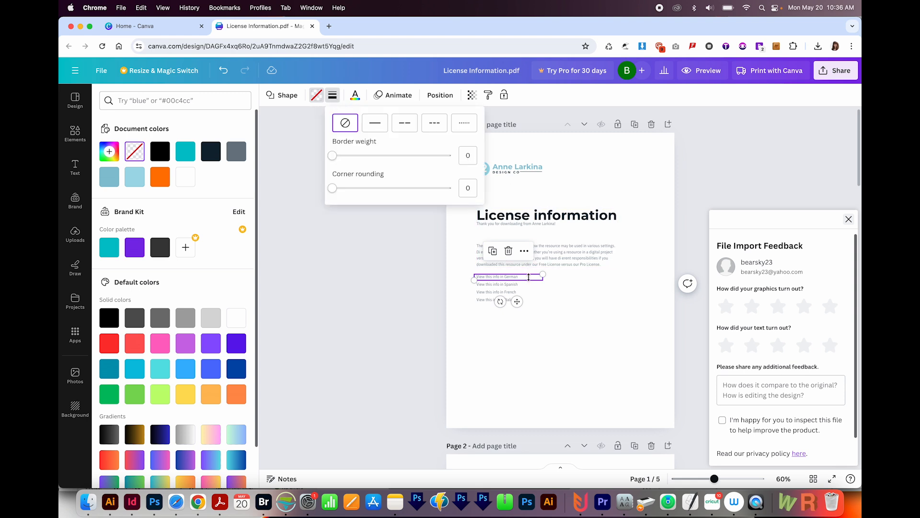
Link the German-line rectangle to page '2 - Untitled' of this document
right_click(495, 276)
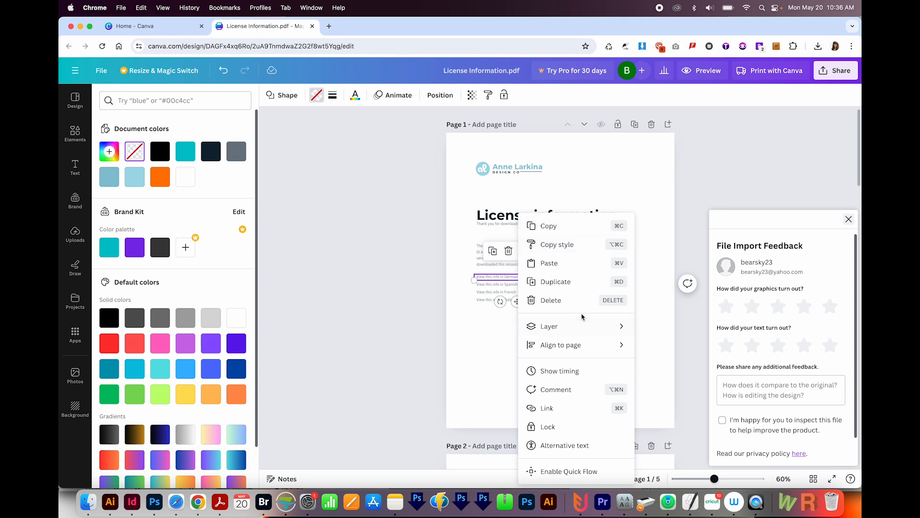
click(547, 407)
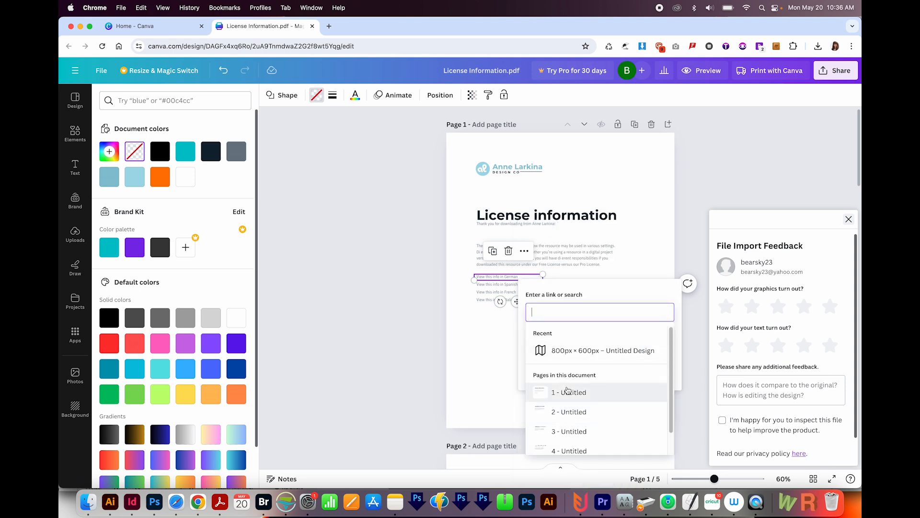
mouse_move(570, 411)
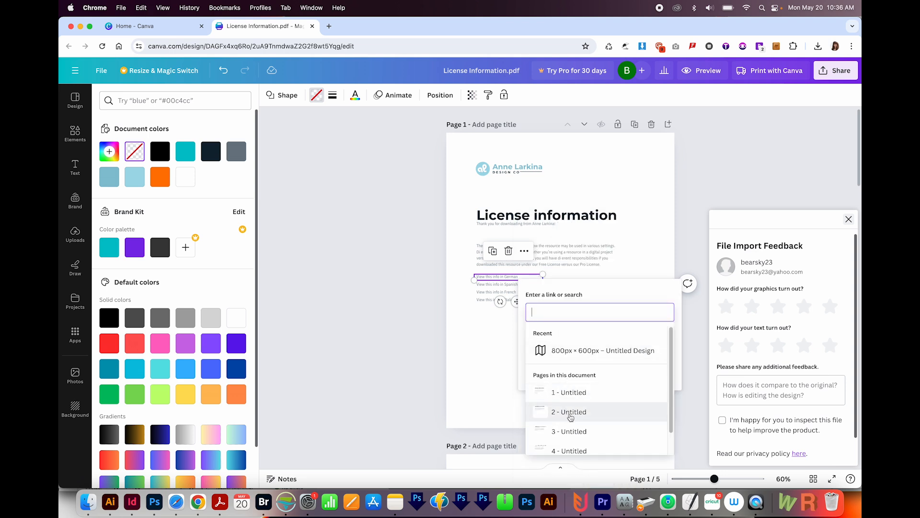
click(569, 411)
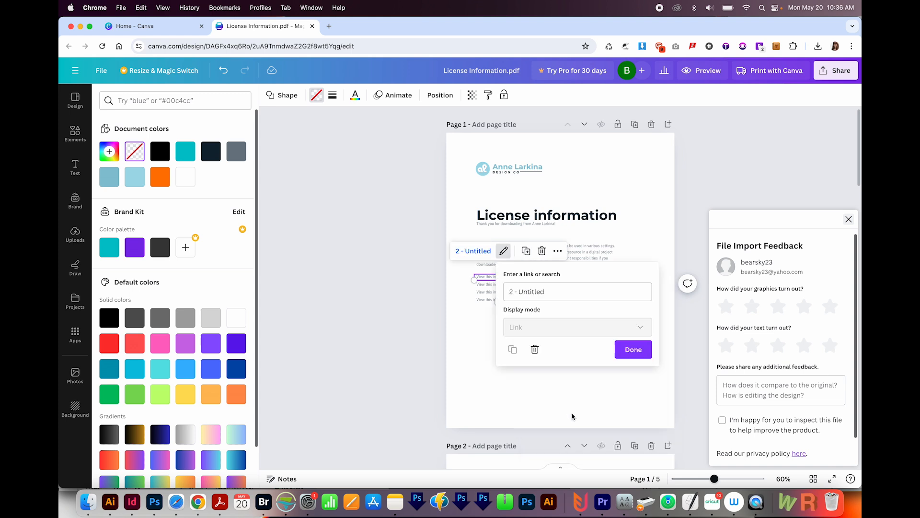
click(633, 349)
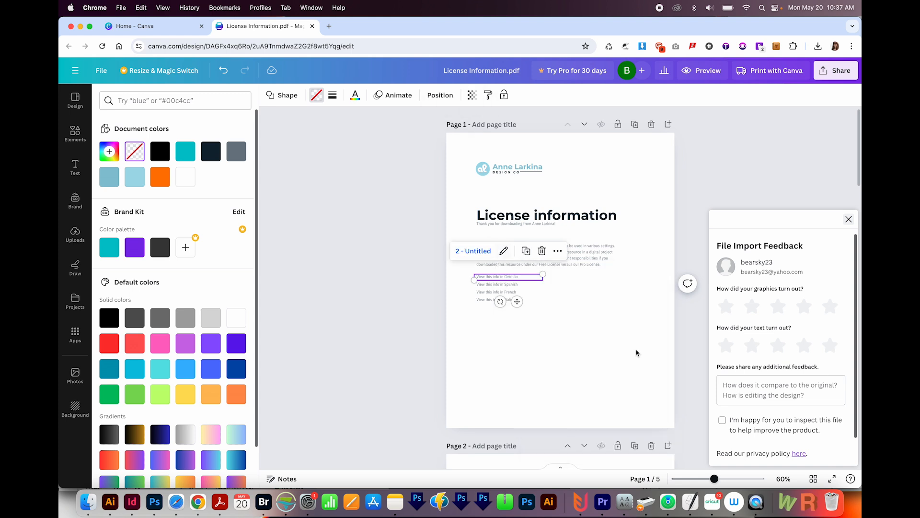
click(75, 133)
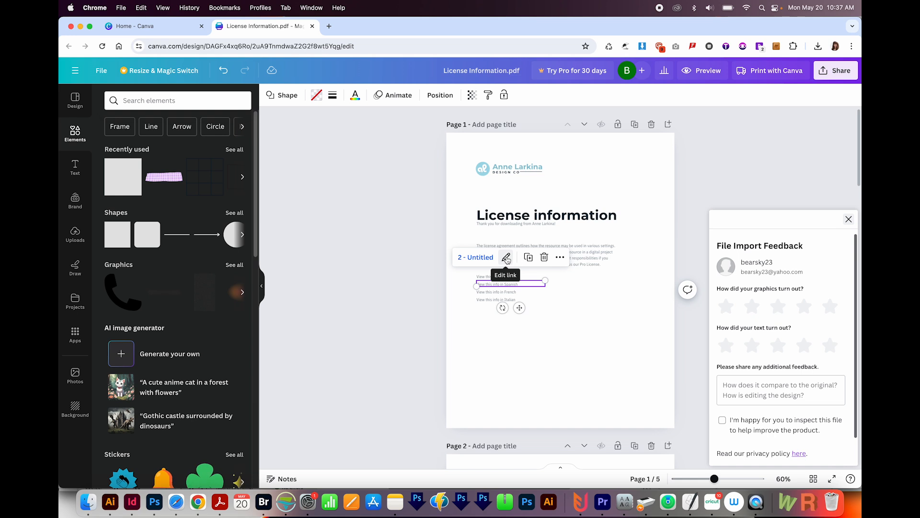
Point the Spanish line's link rectangle to page '3 - Untitled' and confirm
click(506, 257)
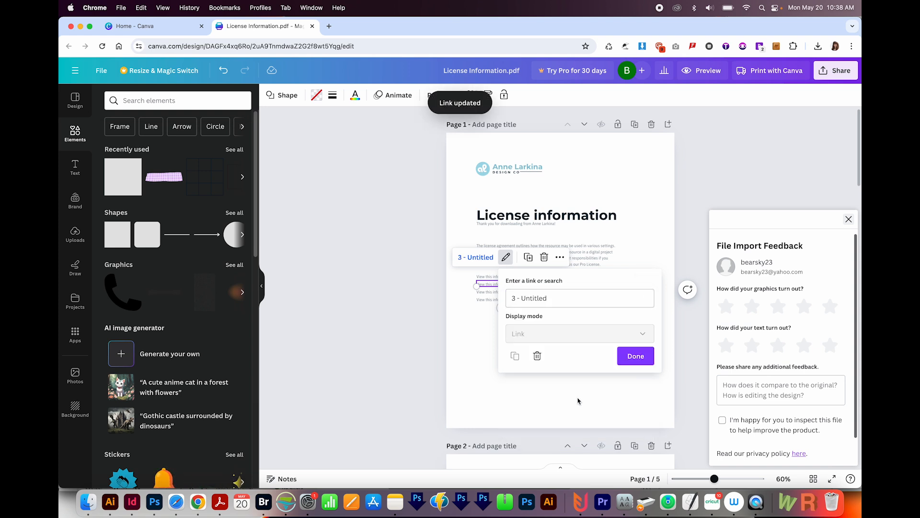
click(635, 356)
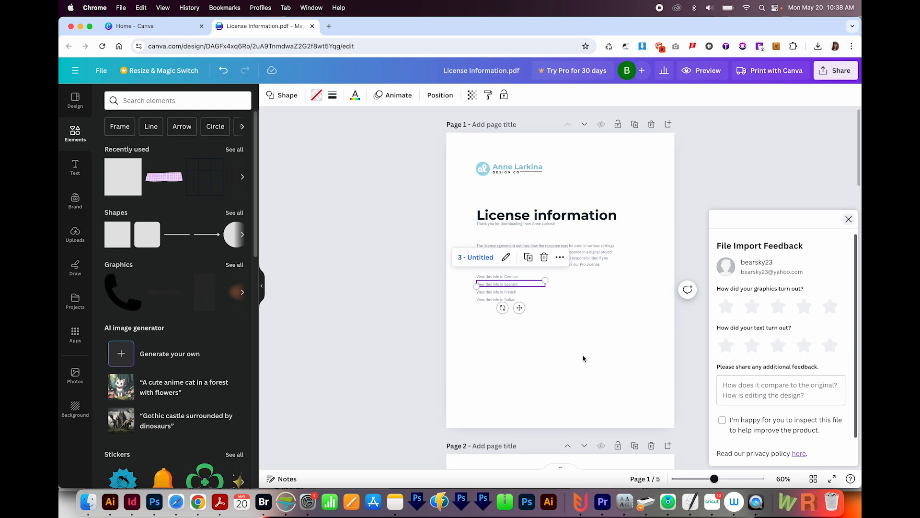
Download License Information as a PDF Standard file from Canva's Share menu
click(835, 70)
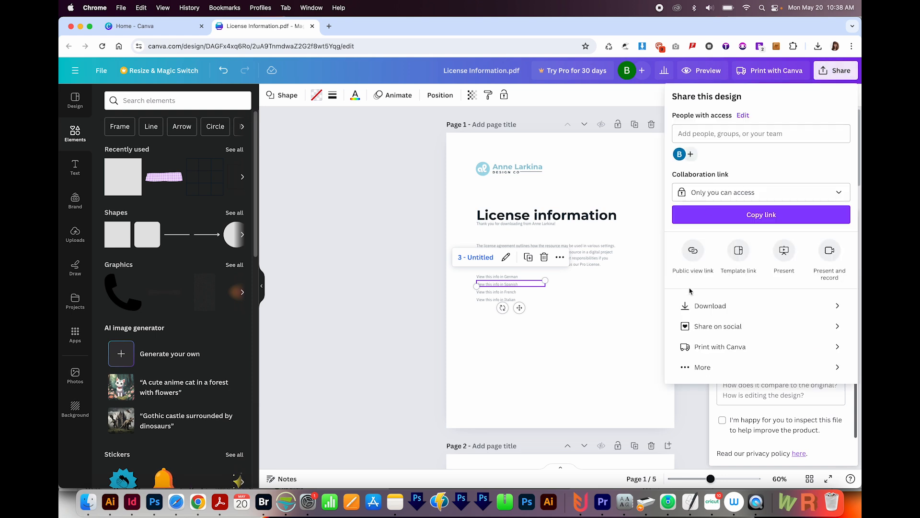
click(709, 306)
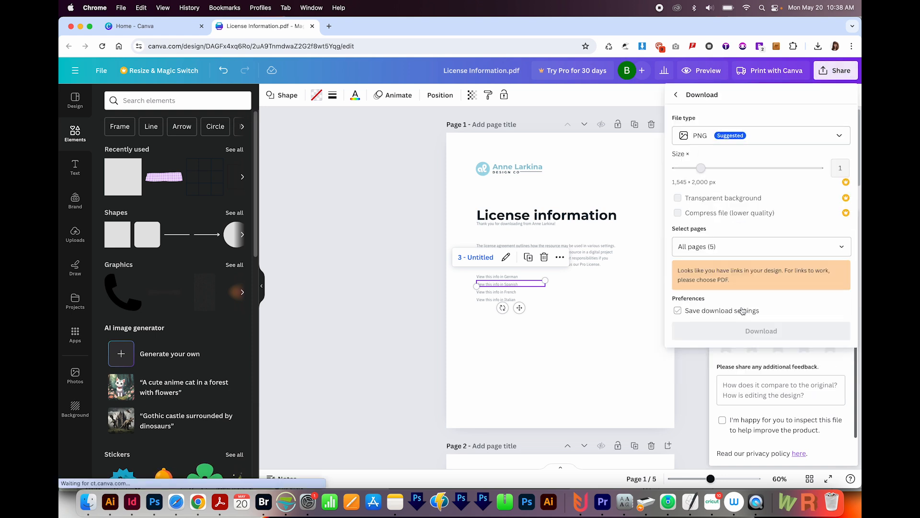
click(760, 135)
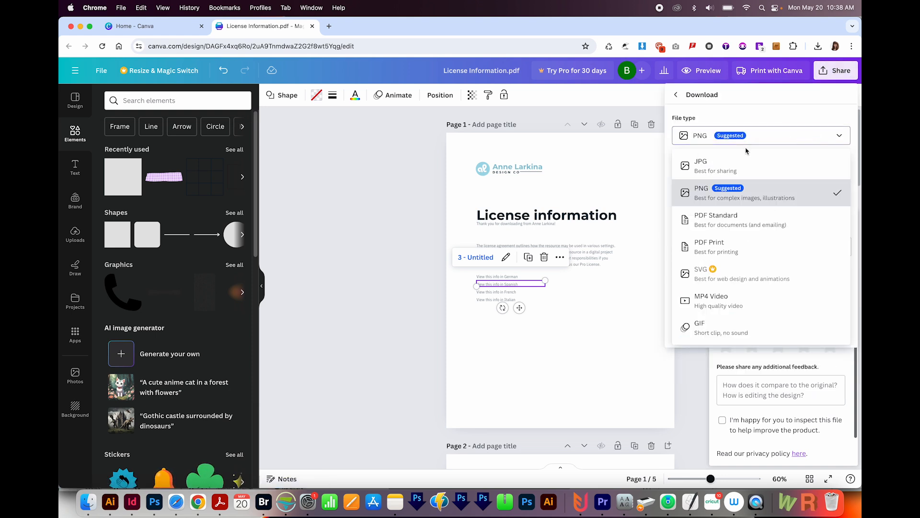
mouse_move(720, 220)
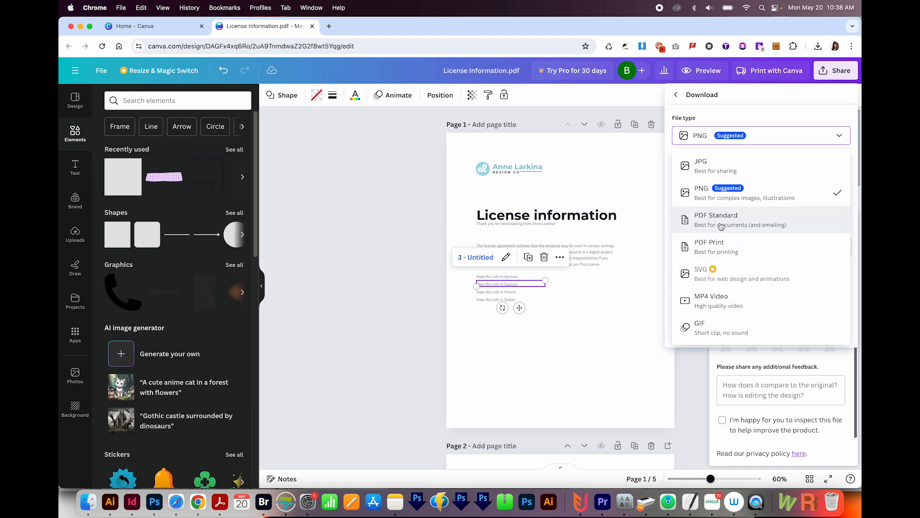
click(716, 219)
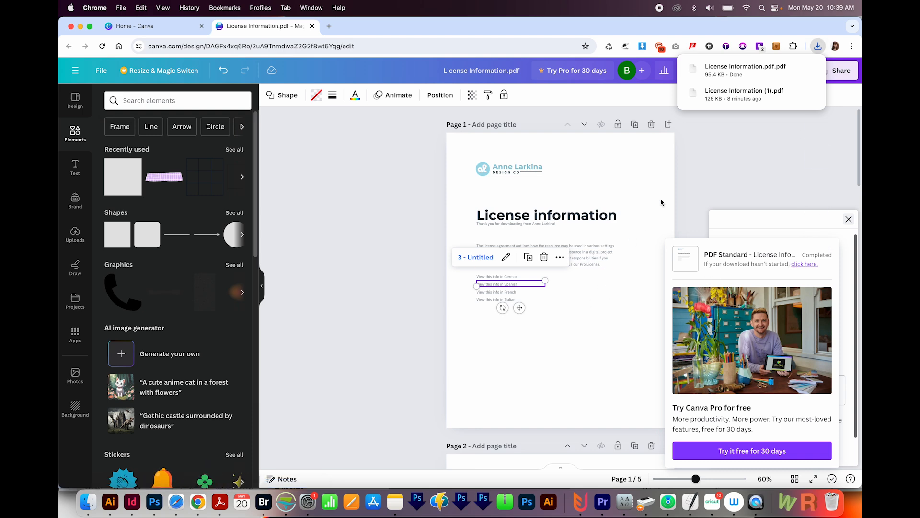
mouse_move(792, 69)
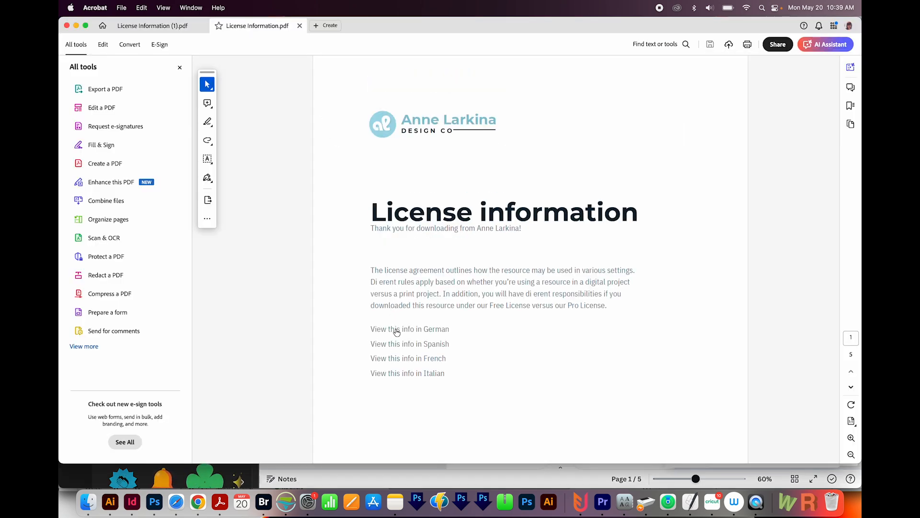
Test the 'View this info in German' and 'View this info in Spanish' links in Acrobat
click(410, 328)
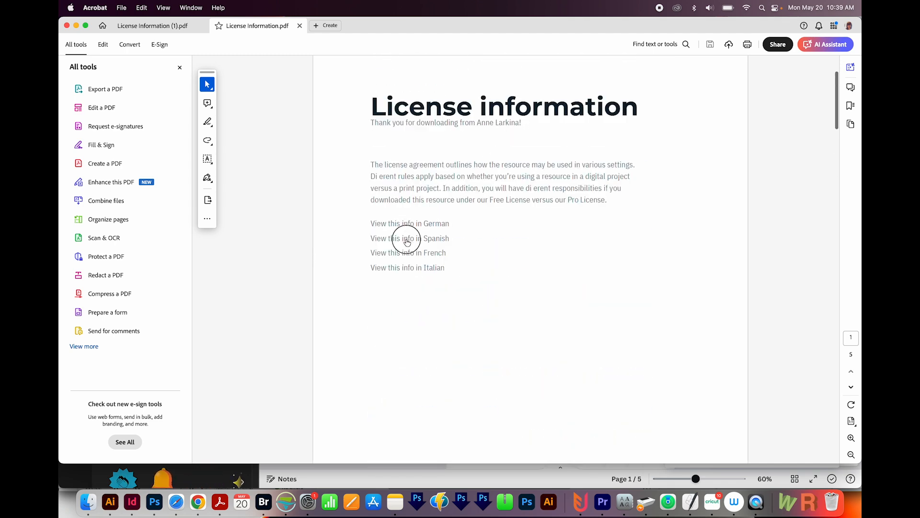
click(410, 238)
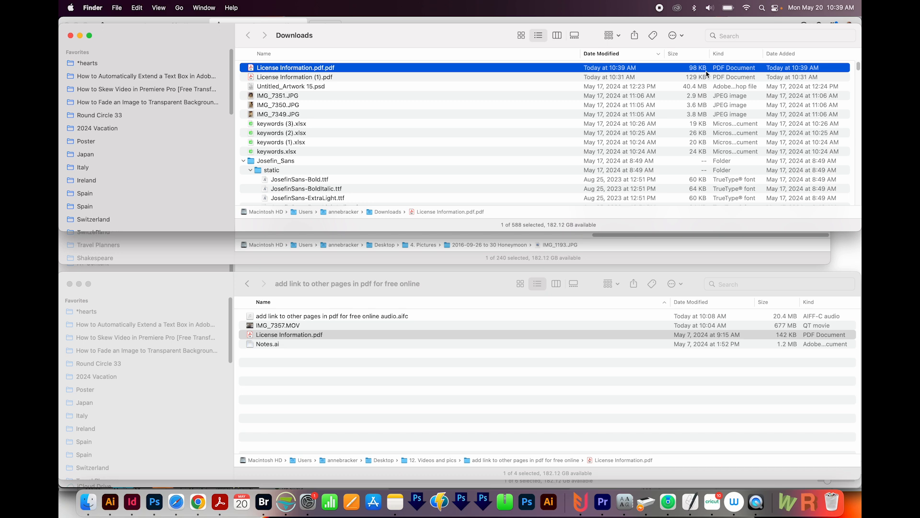
mouse_move(706, 73)
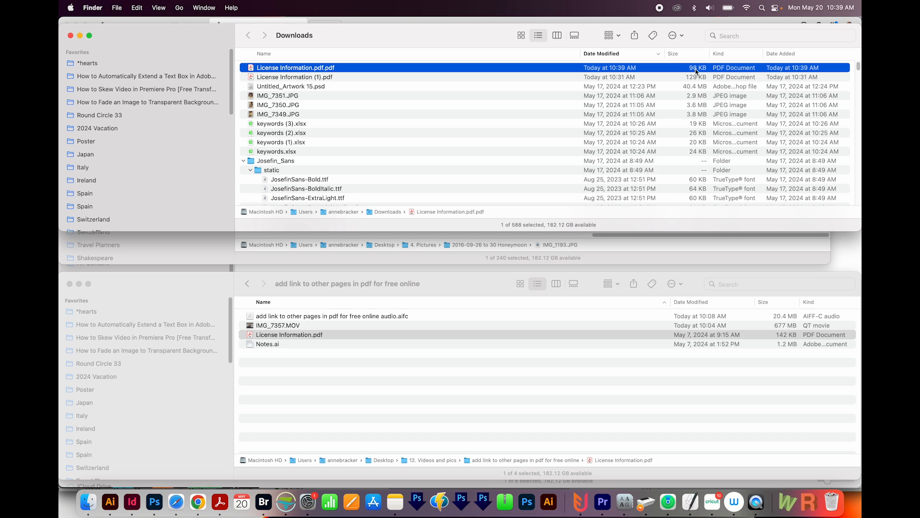